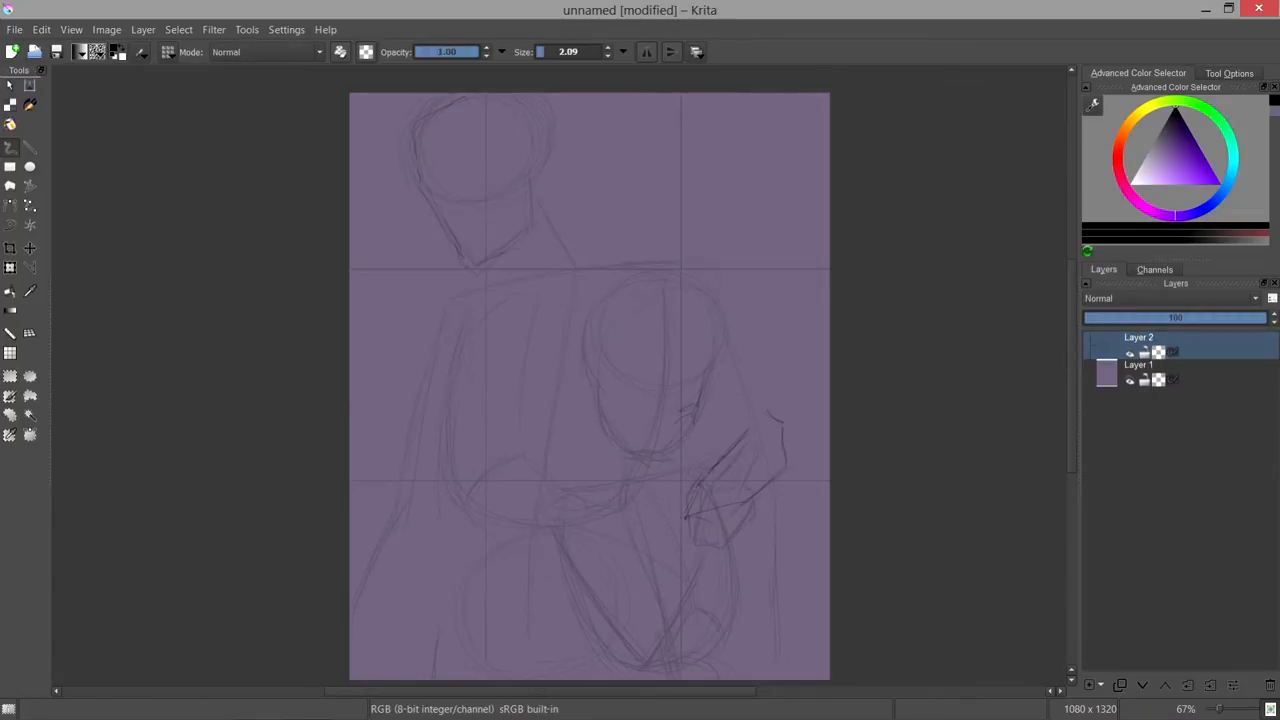
Add a new paint layer above the sketch and drag the sketch layer's opacity down.
left_click(1094, 685)
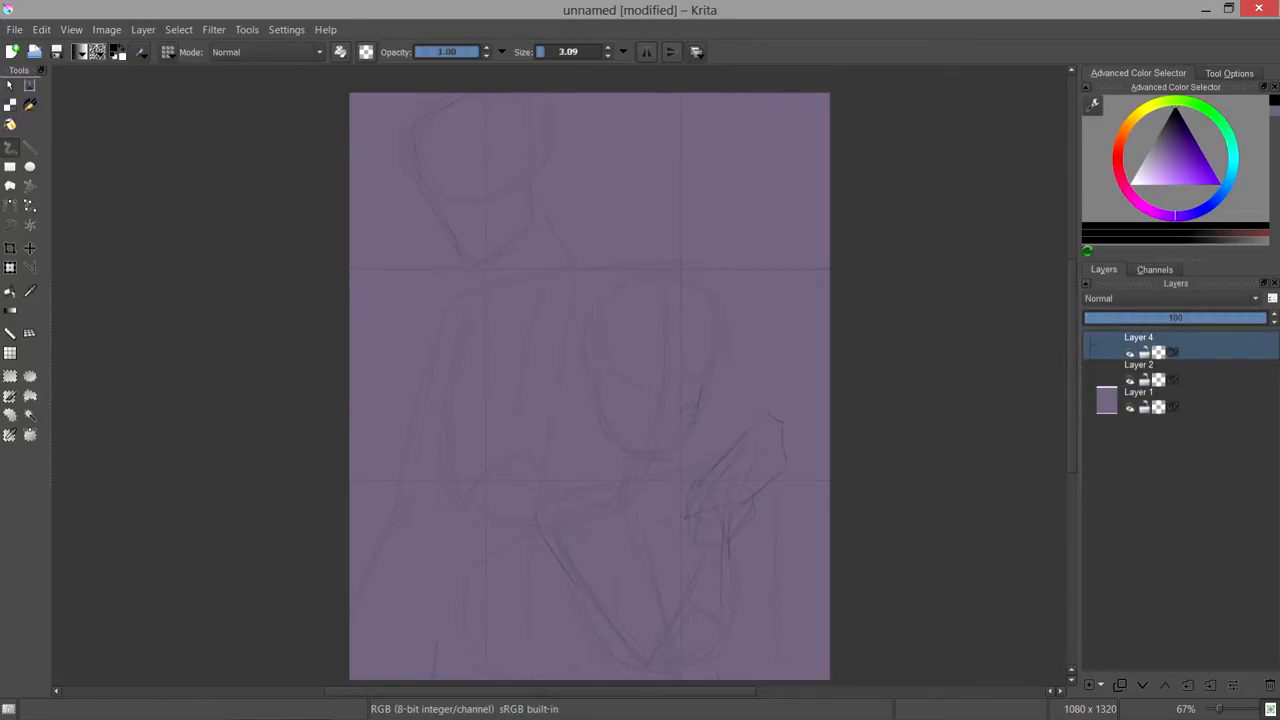
left_click_drag(680, 383, 705, 387)
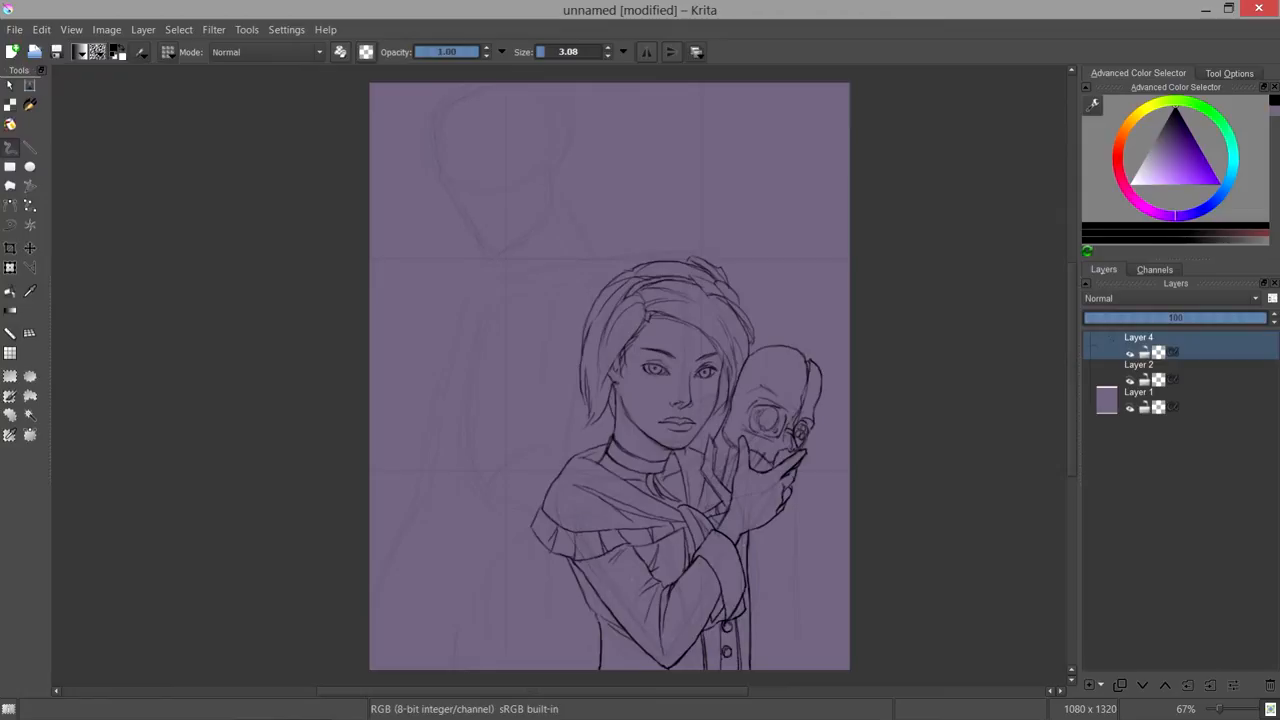
Save the illustration as 02012015.kra.
key("ctrl+s")
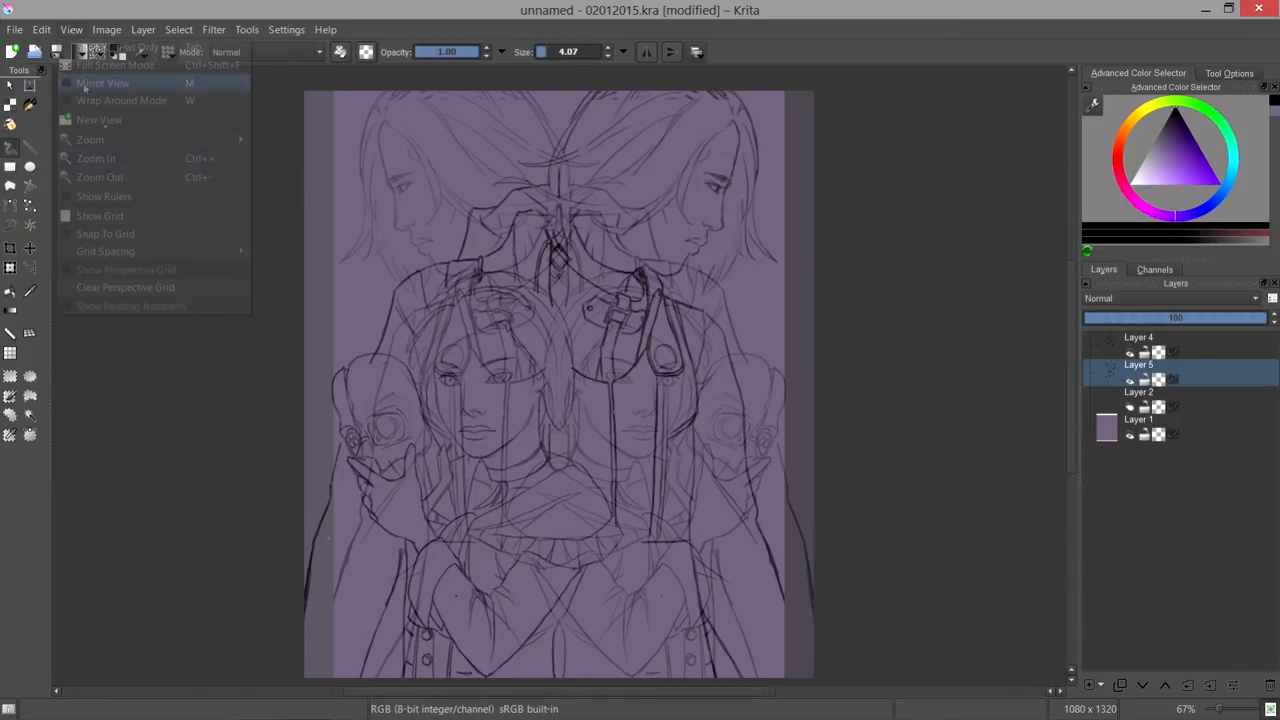
Mirror the canvas view to check the drawing, then switch to Layer 5.
left_click(95, 75)
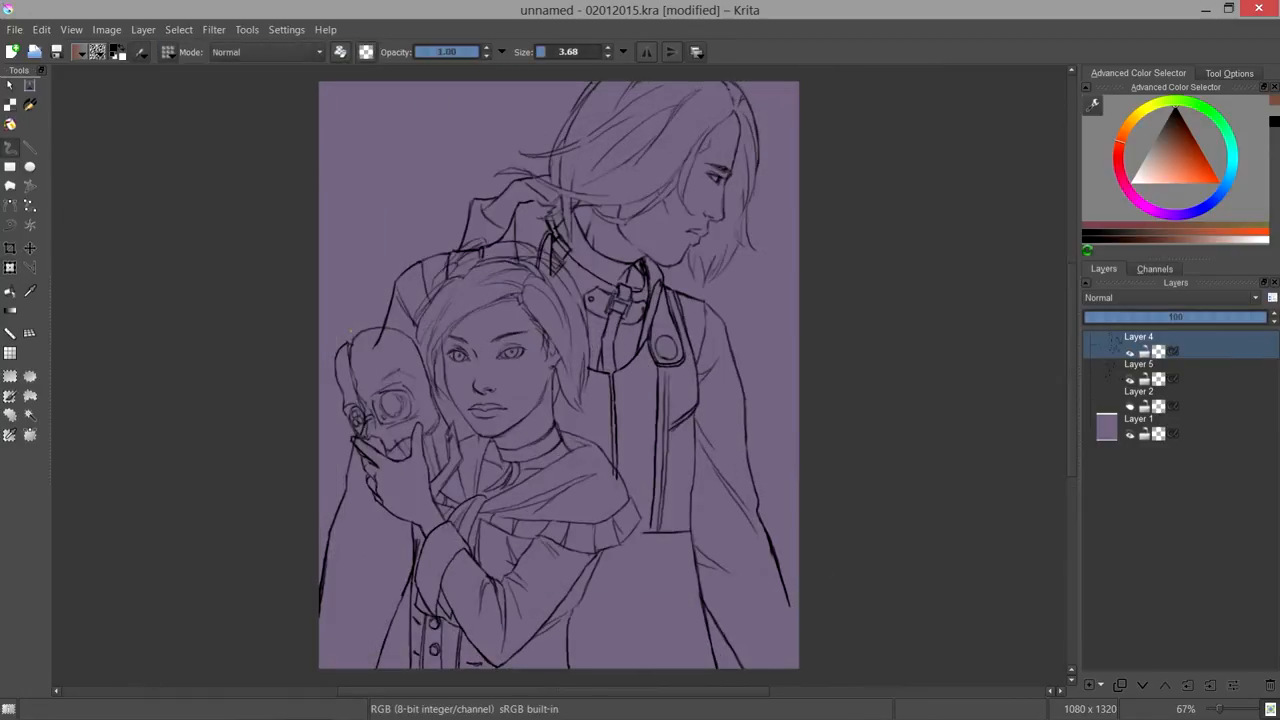
left_click(1135, 364)
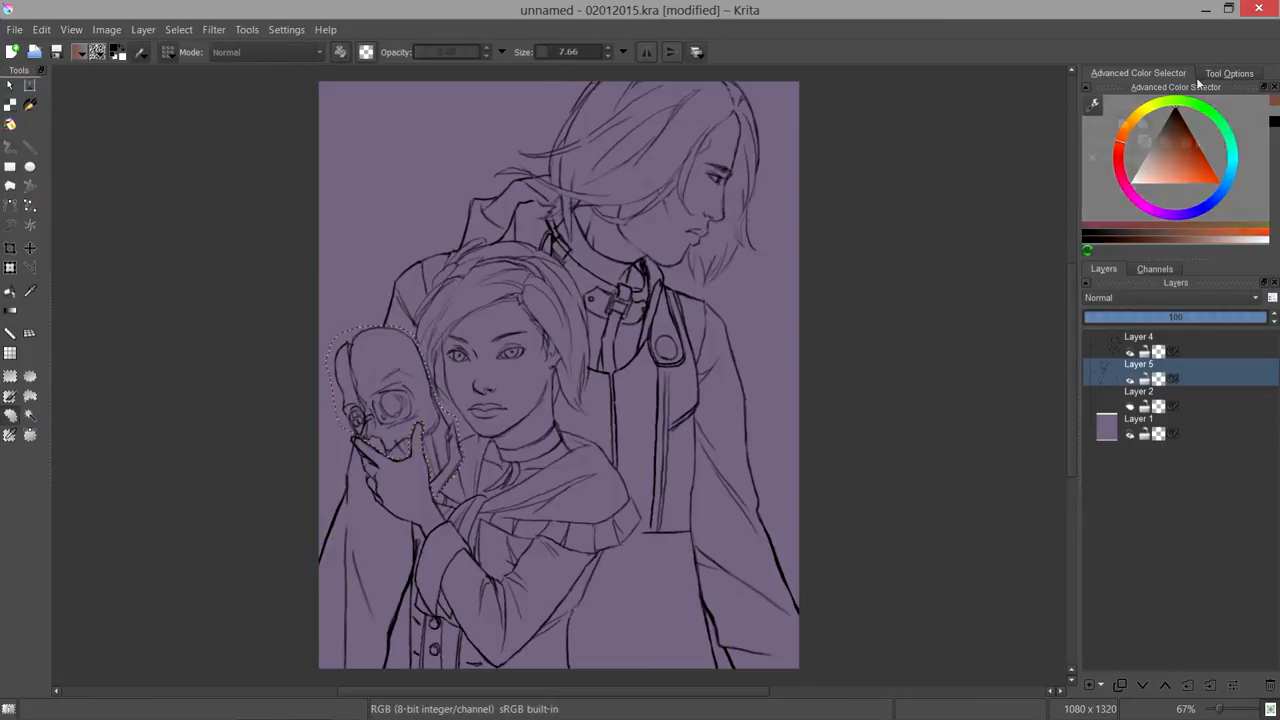
Switch to Layer 4, then back to Layer 5, in the Layers docker.
left_click(1143, 336)
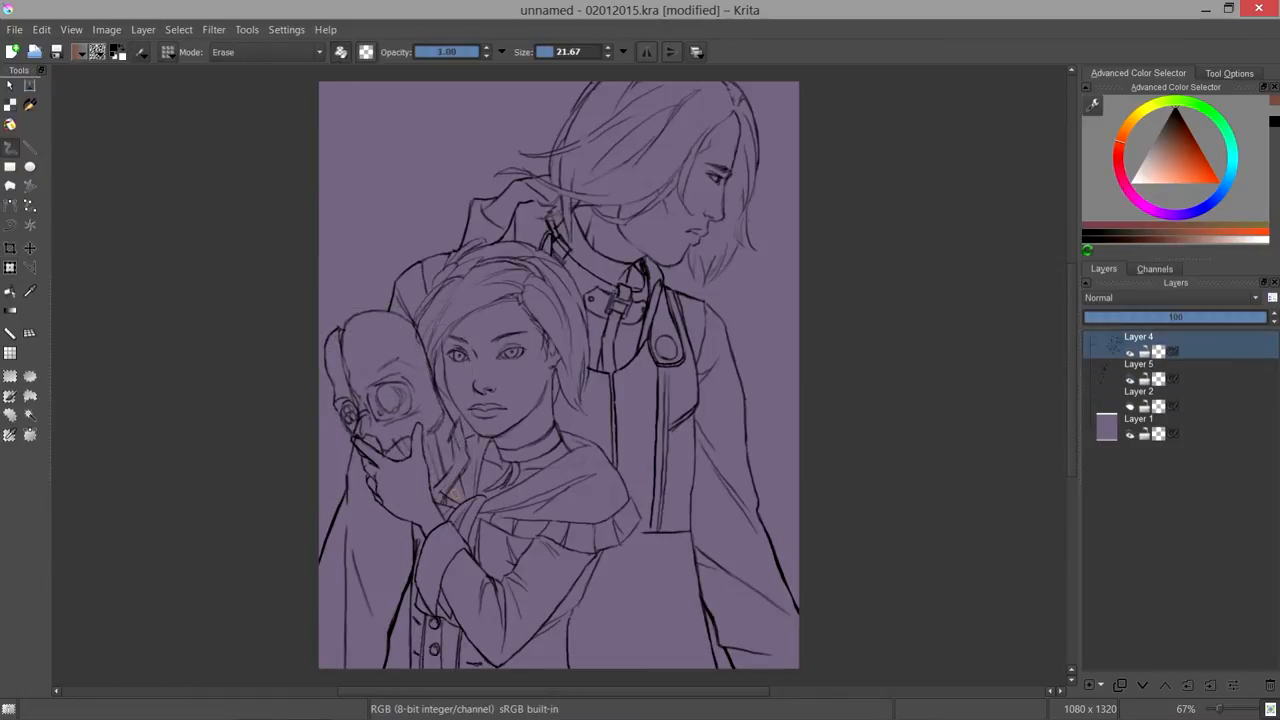
left_click(1139, 364)
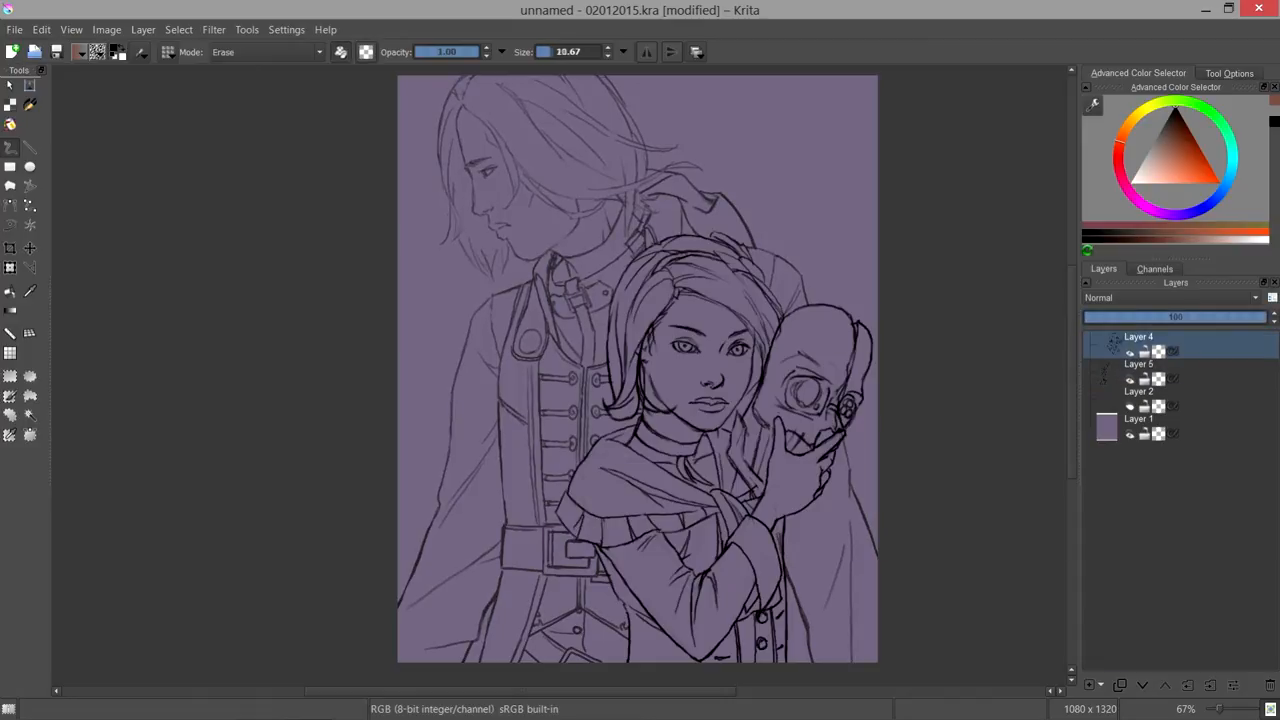
Switch to Layer 5, then back to Layer 4, in the Layers docker.
left_click(1140, 363)
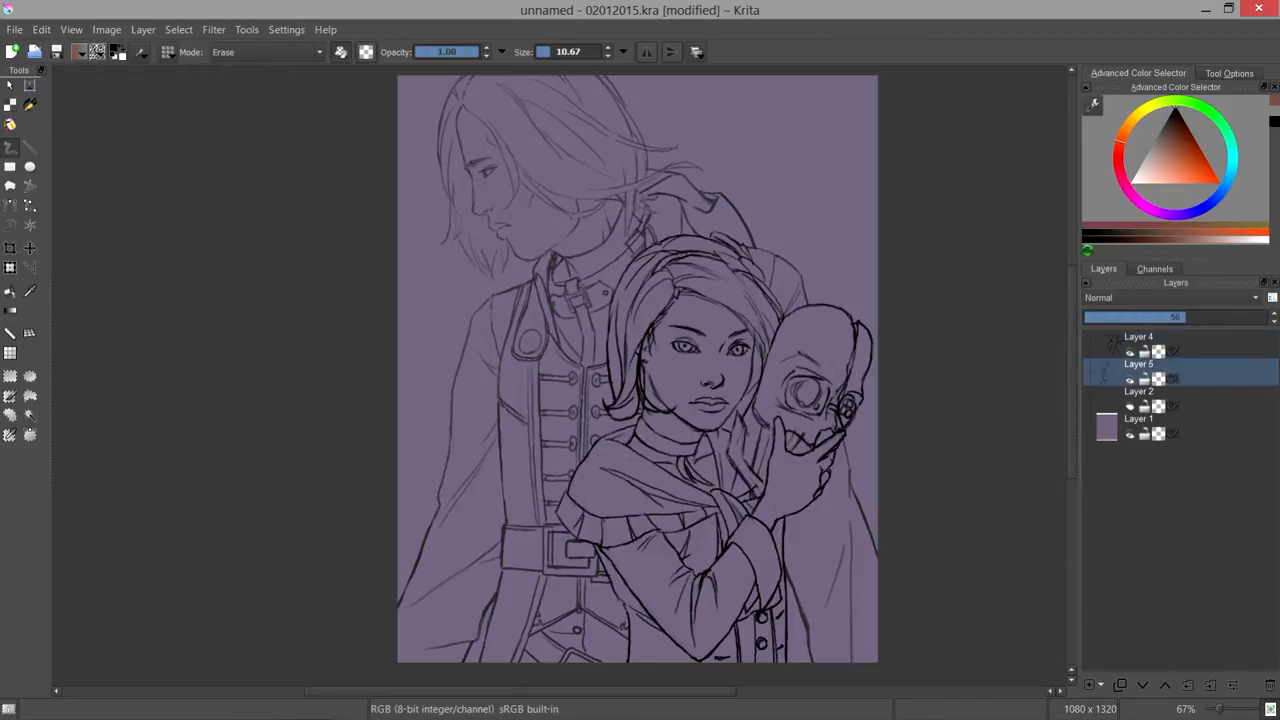
left_click(1141, 337)
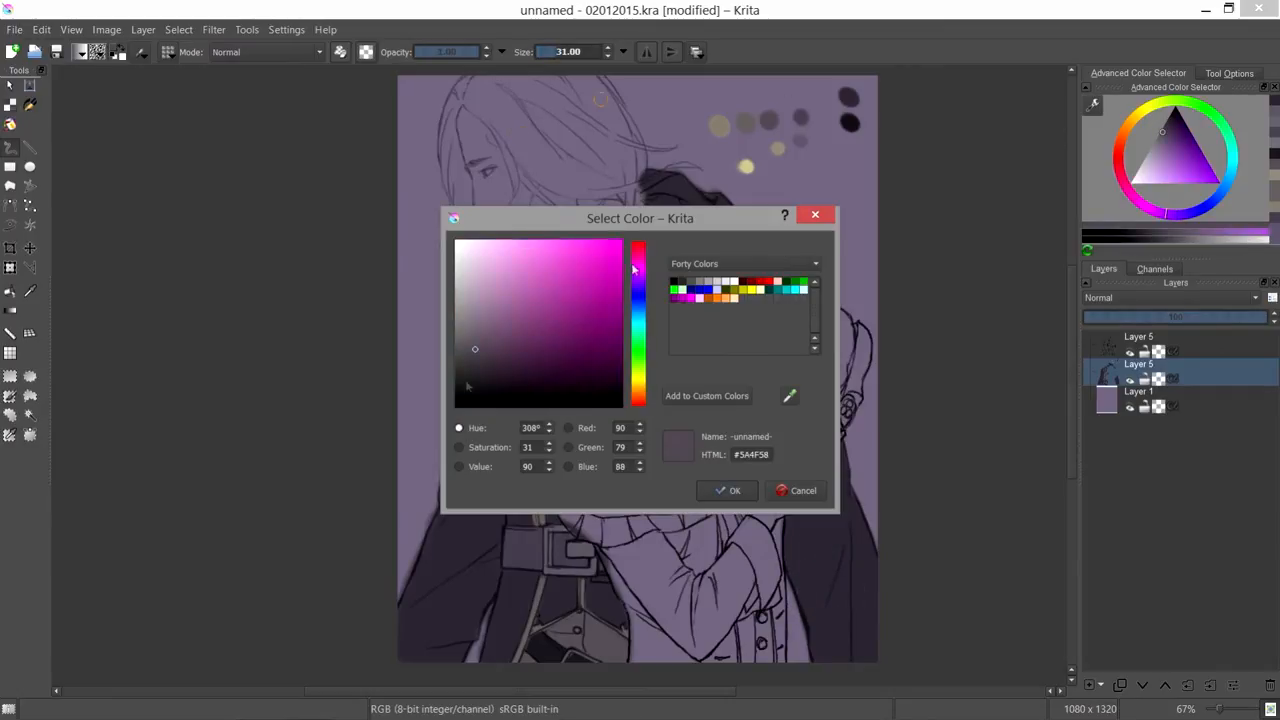
Pick a dark red-brown colour and paint it over Corvo's hair.
left_click(537, 348)
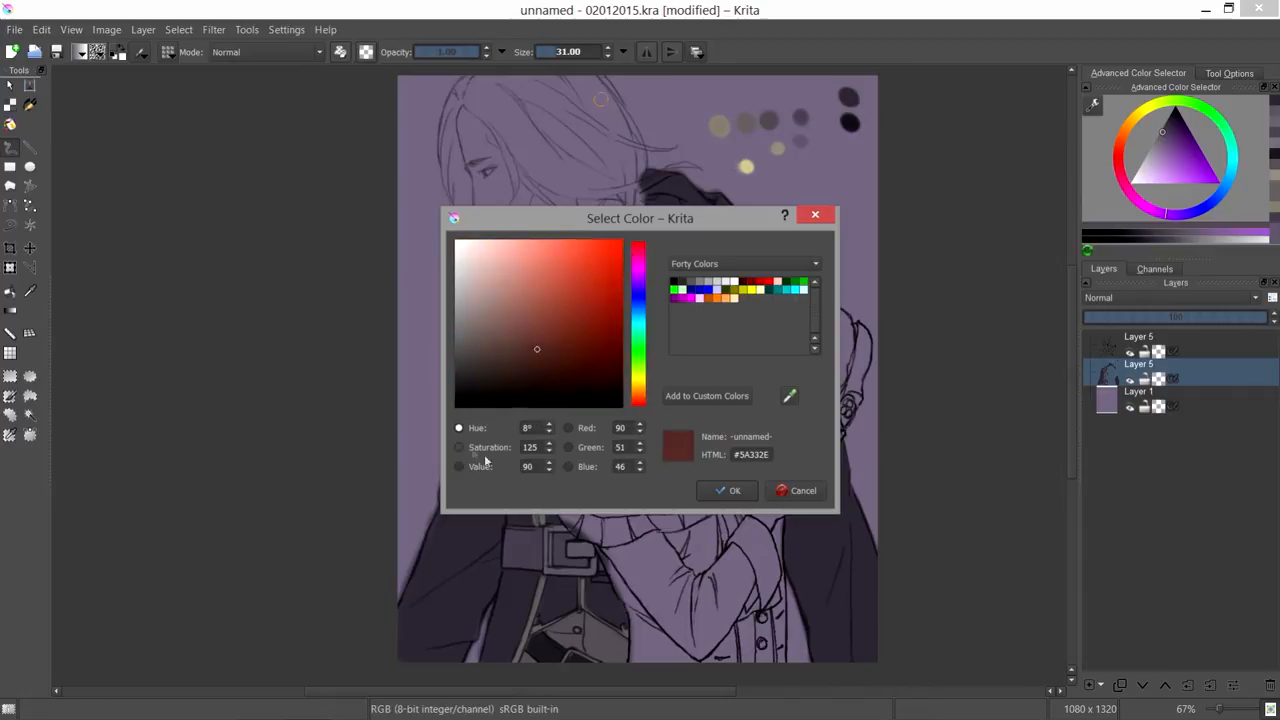
left_click(727, 490)
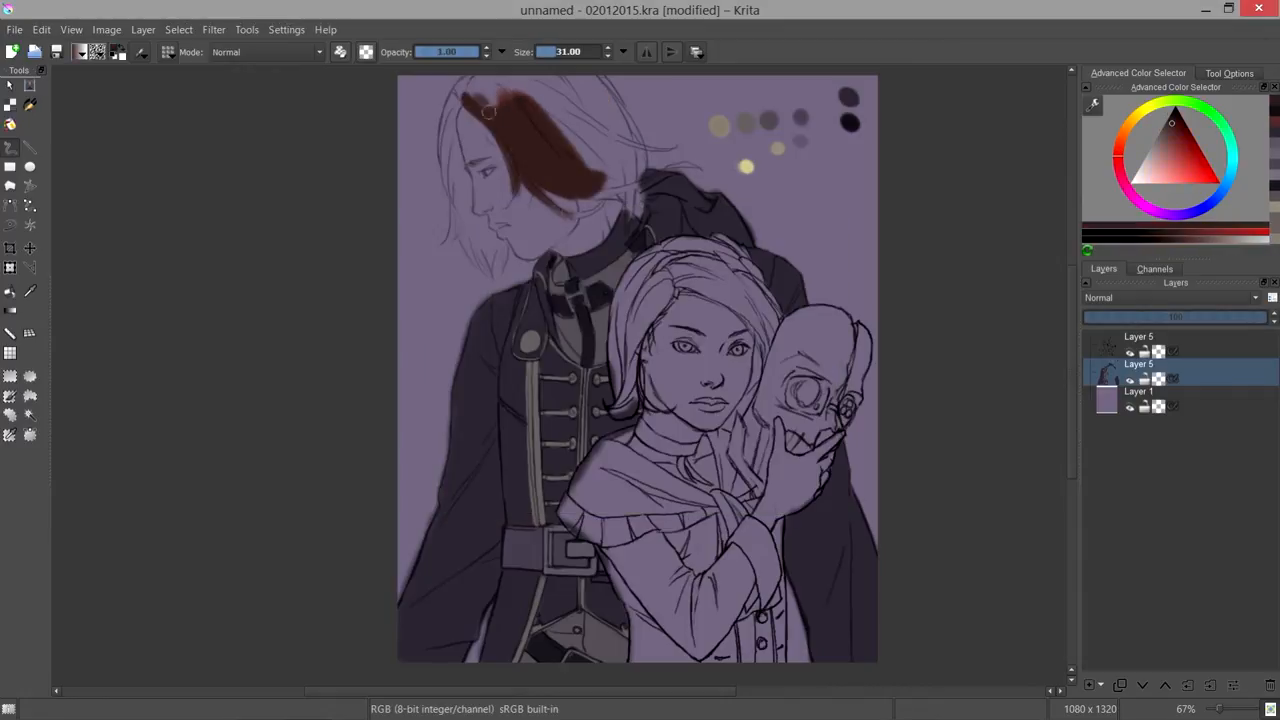
left_click_drag(490, 110, 490, 245)
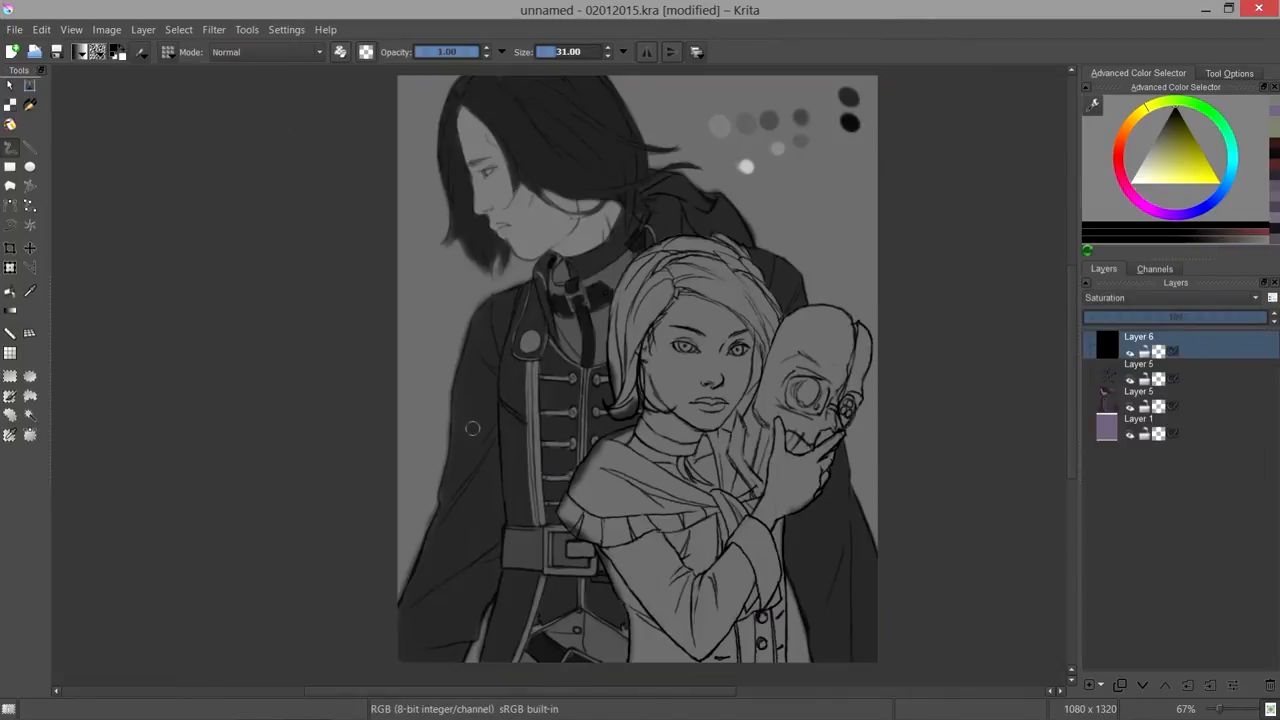
Hide the greyscale Saturation layer to return to full colour.
left_click(1150, 392)
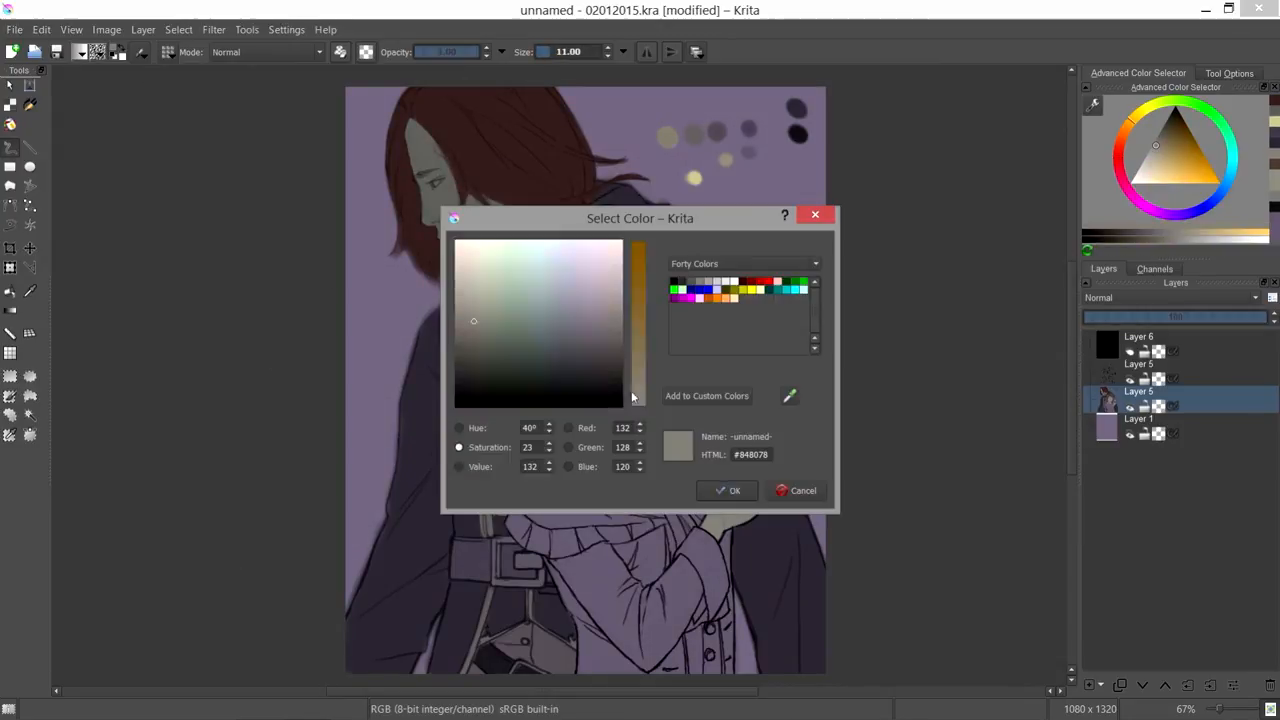
Confirm the greyish tan as the current painting colour.
left_click(725, 490)
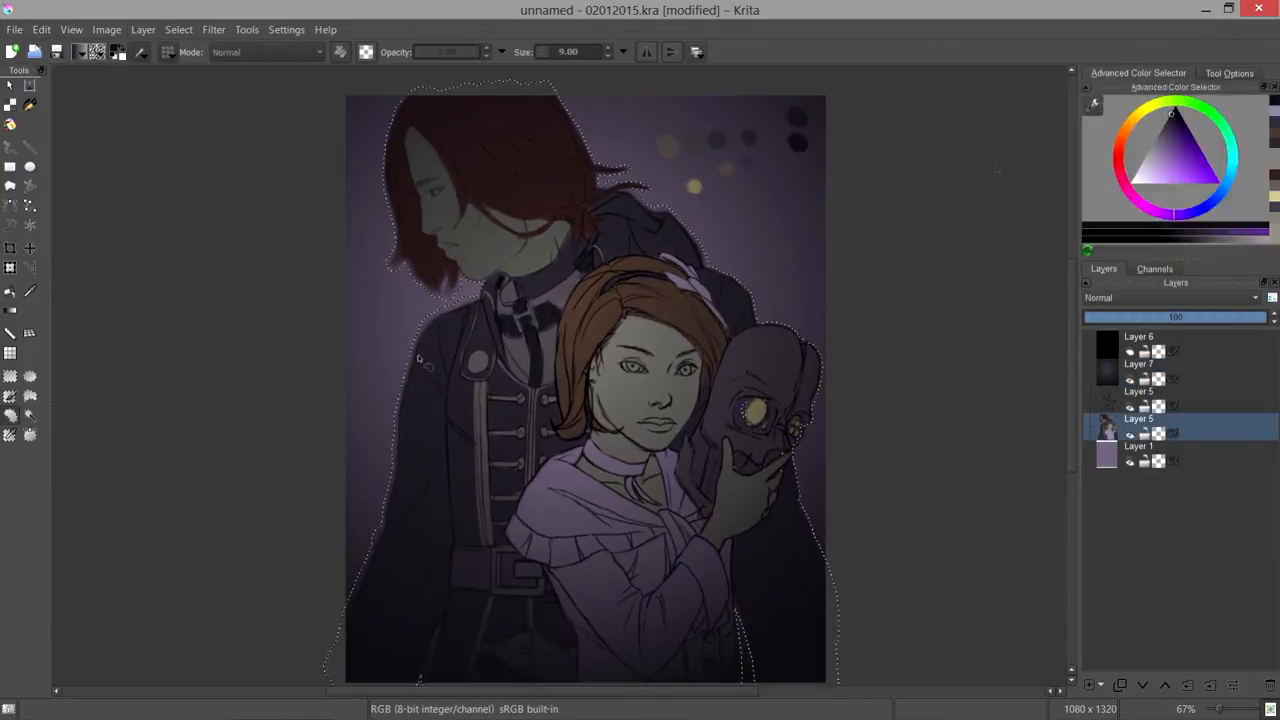
Select a layer in the Layers docker.
left_click(1141, 364)
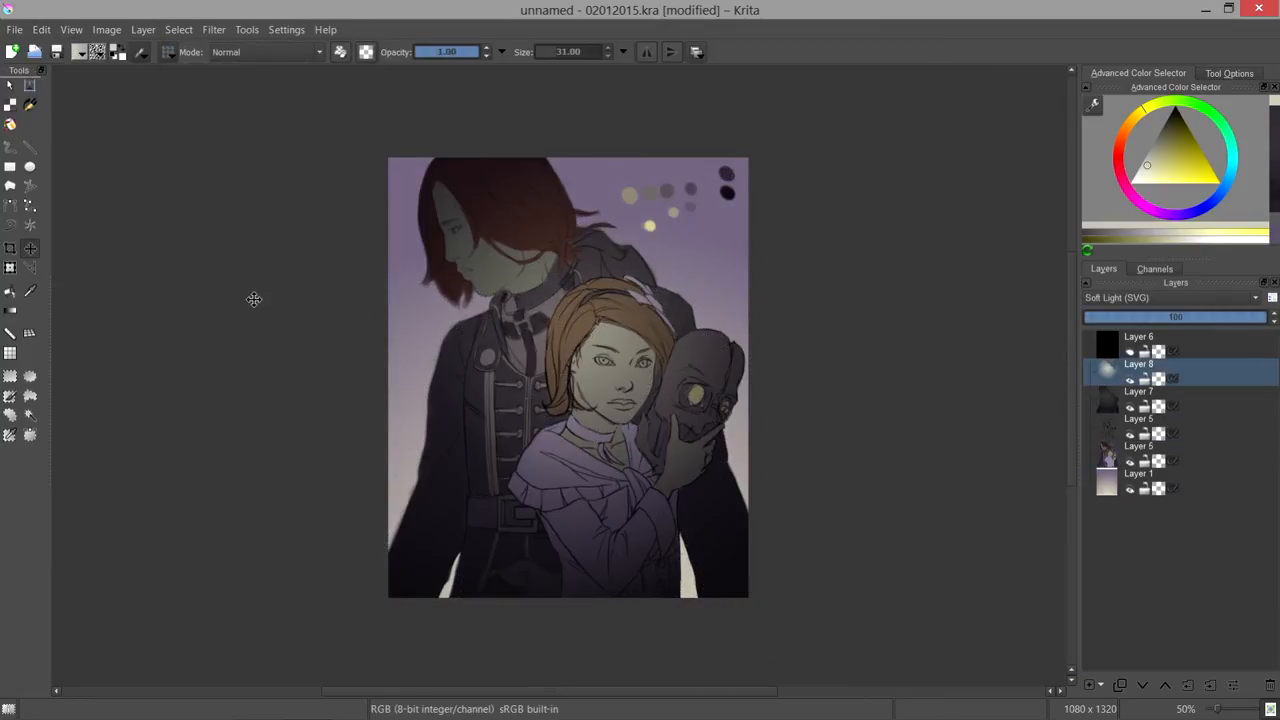
Paste a copy as a new layer from the menu and select a layer in the docker.
left_click(41, 28)
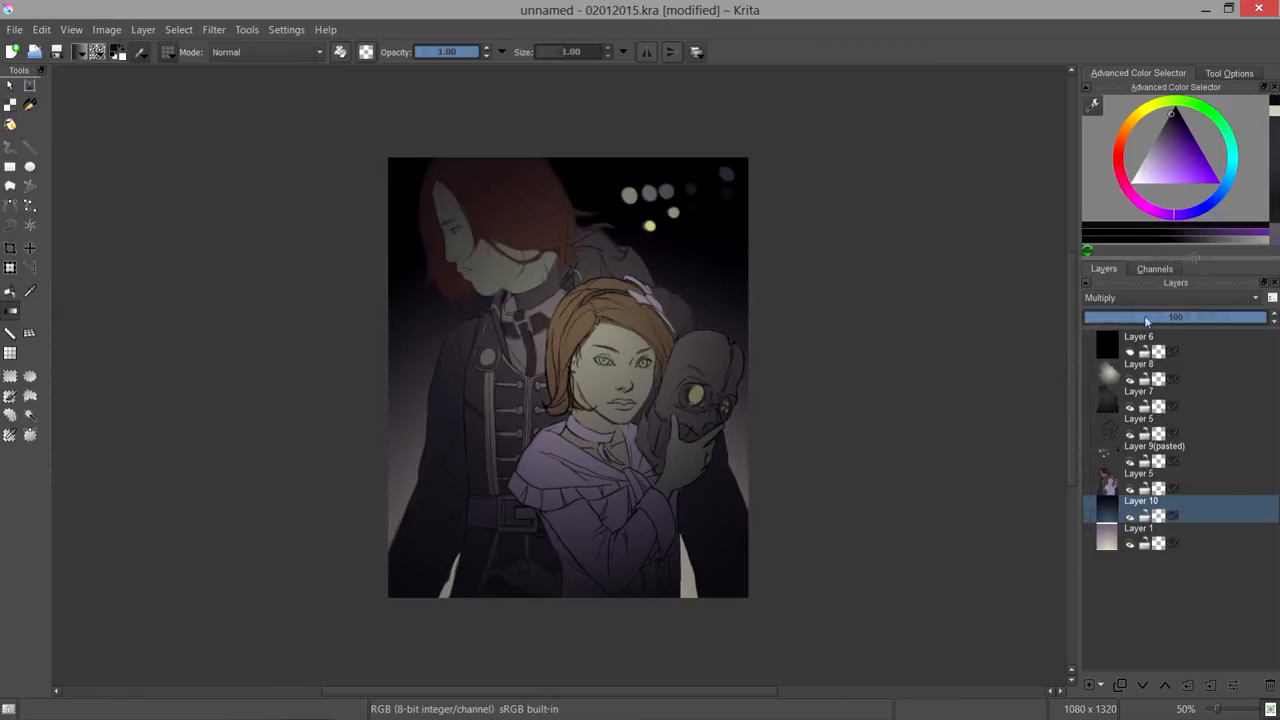
left_click(1165, 298)
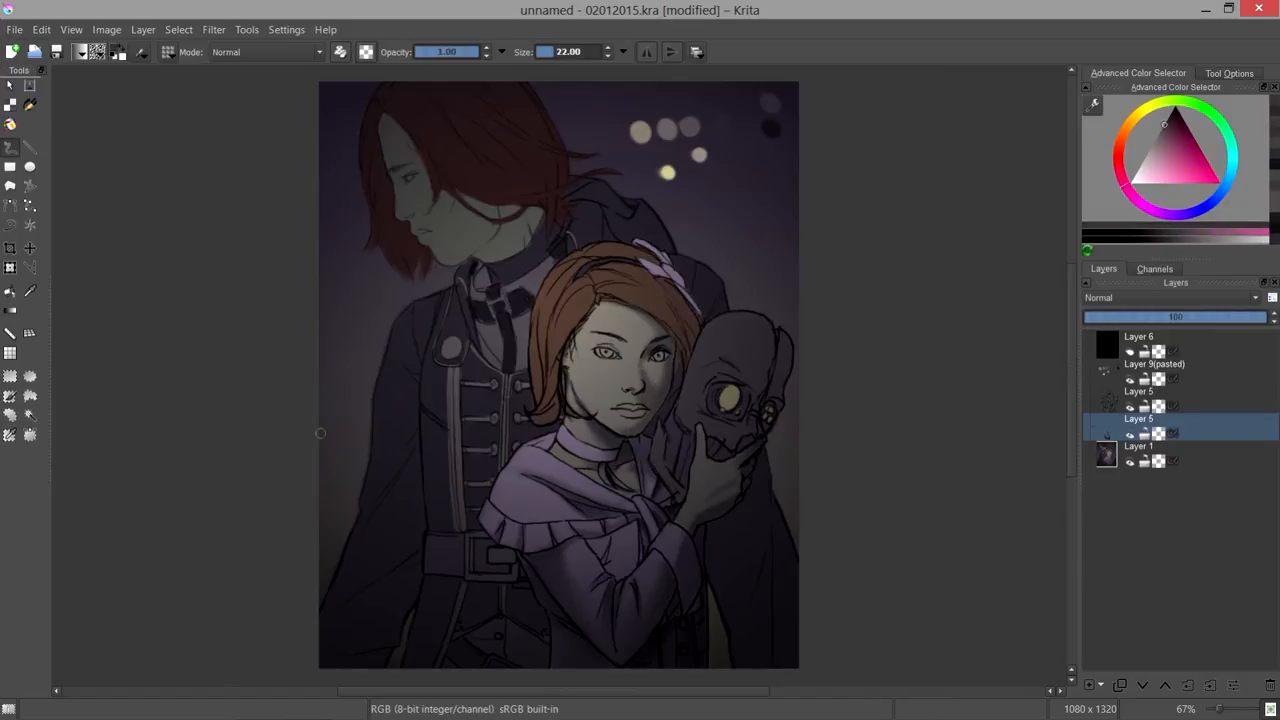
Soften Emily's face, hair and scarf by painting over them on the paint-over layer.
left_click(41, 28)
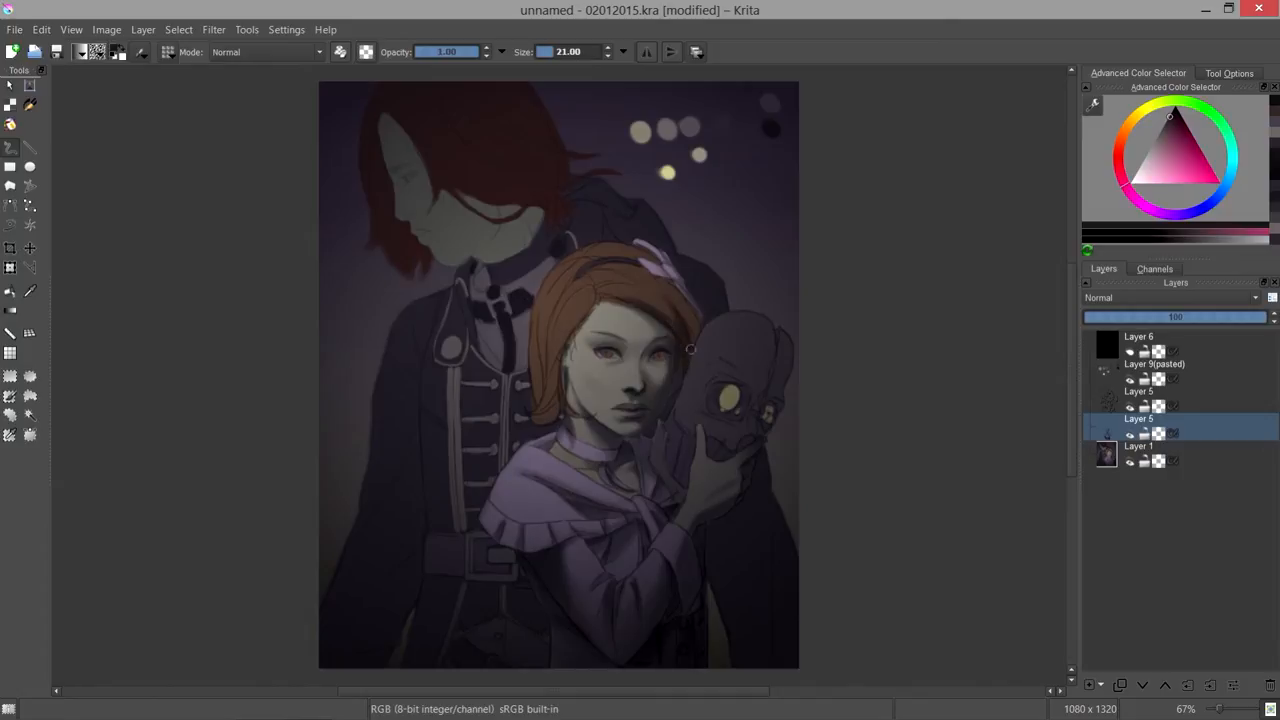
mouse_move(695, 325)
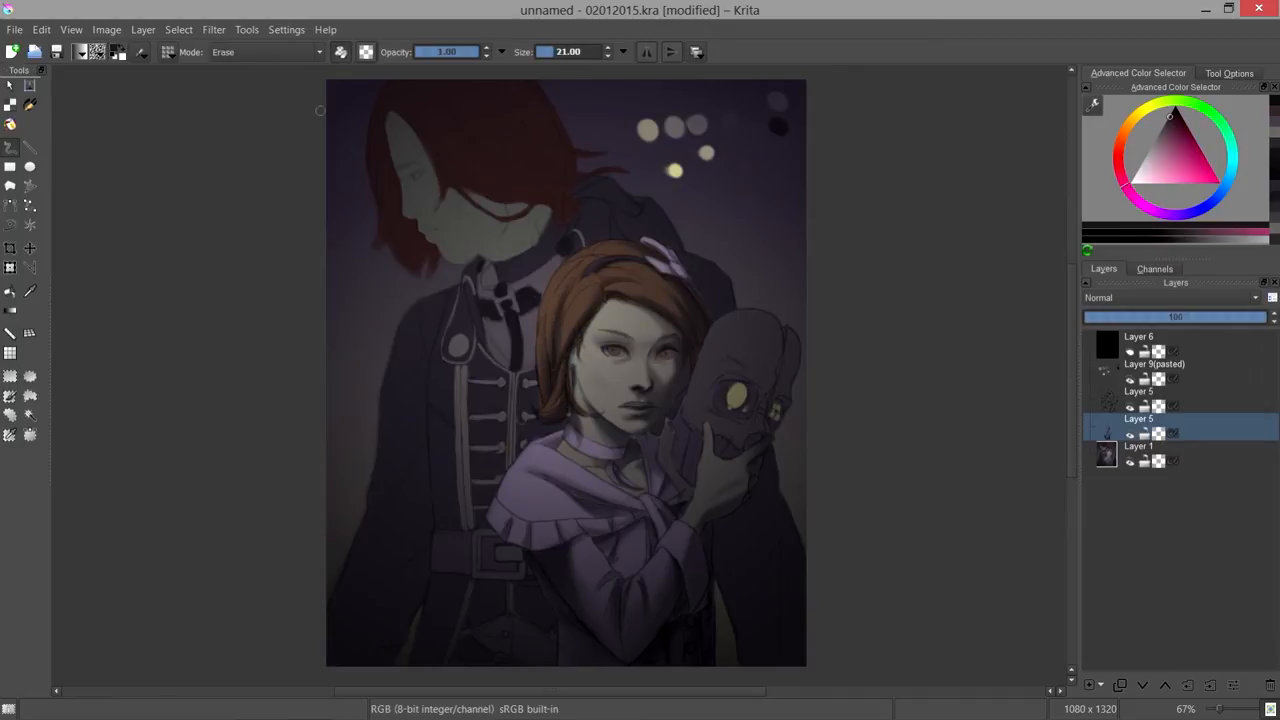
Mirror the canvas view to check proportions and erase stray strokes on the paint-over layer.
left_click(265, 52)
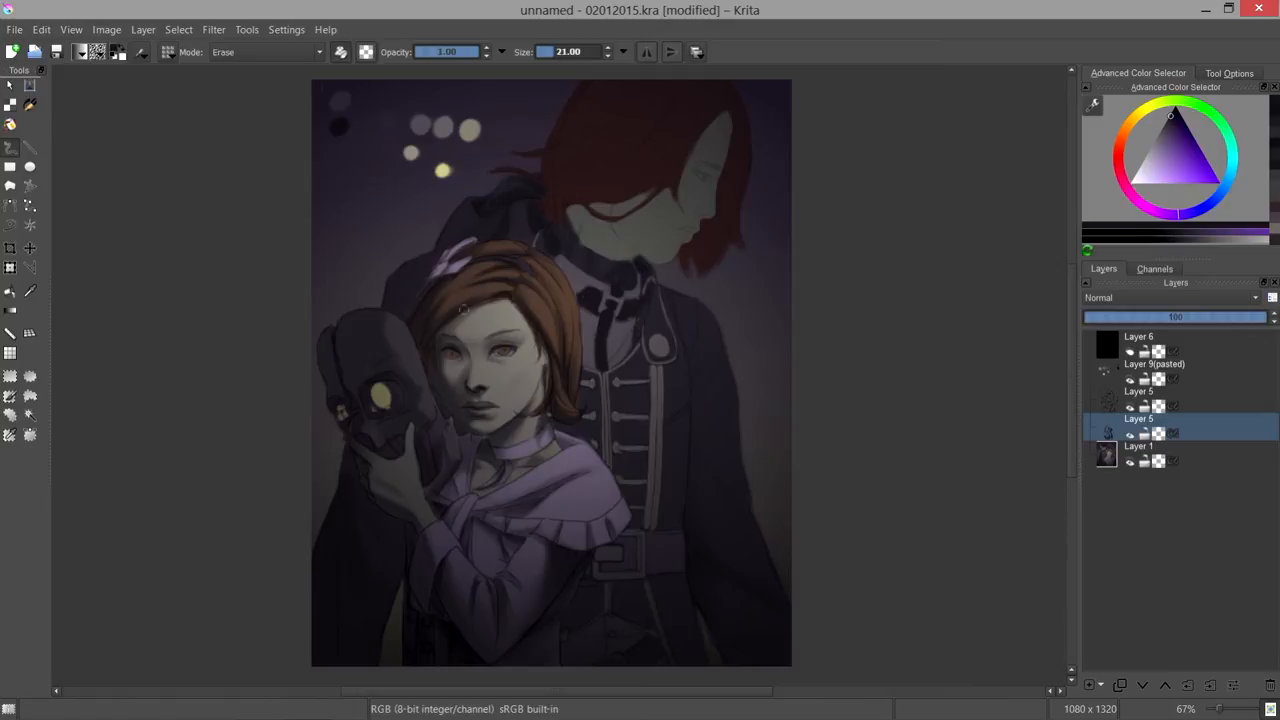
Erase part of Emily's neck band, then paint shadows on Corvo's face with a size 11 brush.
left_click(265, 52)
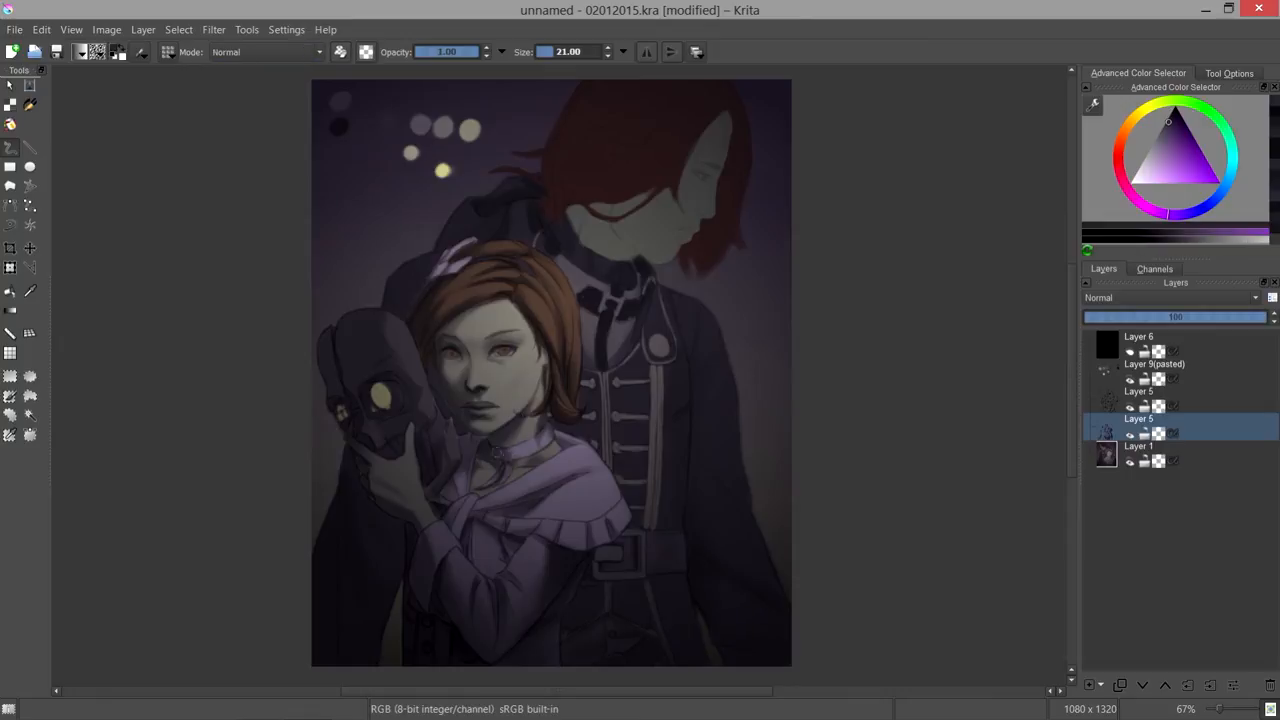
left_click(265, 51)
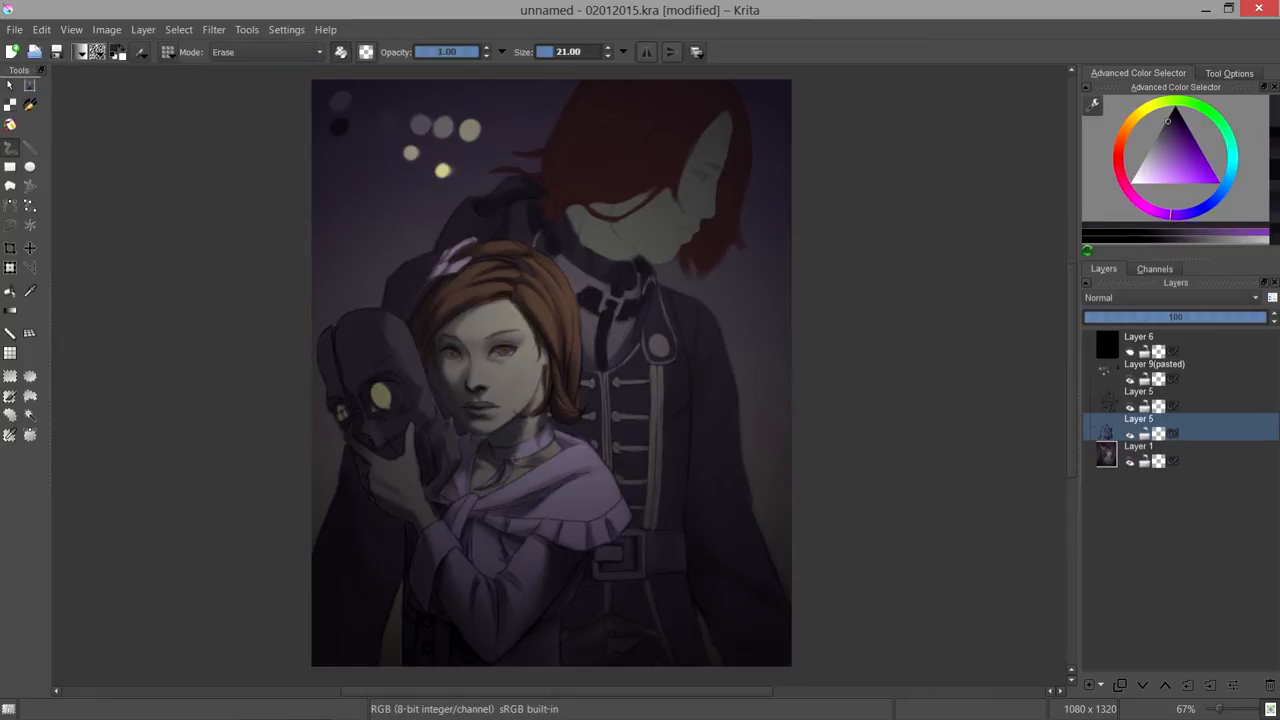
left_click(264, 51)
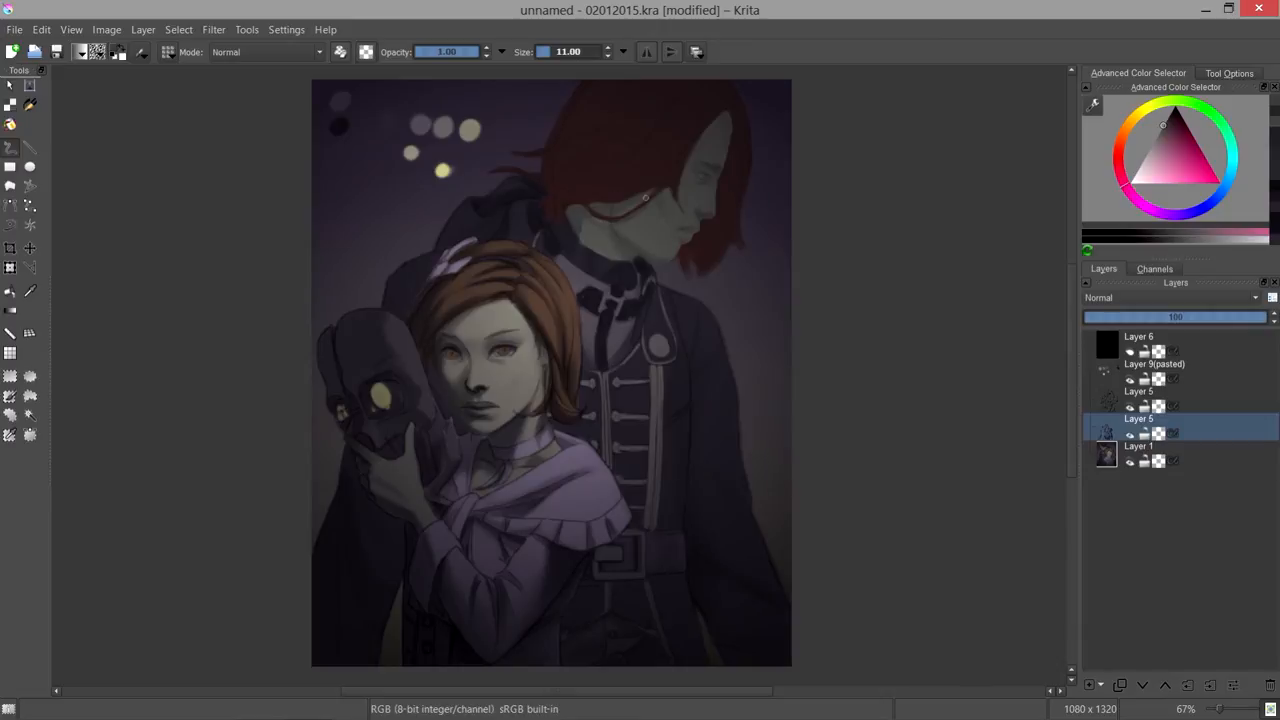
left_click(1166, 122)
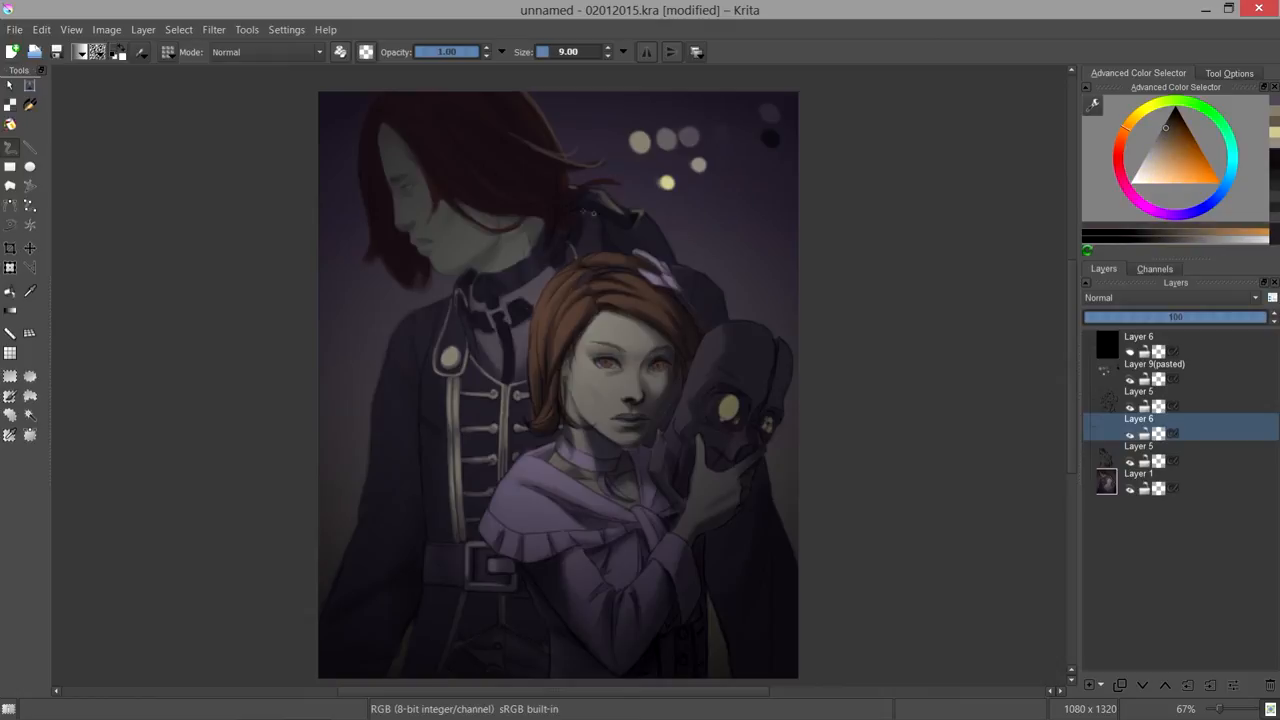
Undo the last freehand stroke on the multiply shading layer from the Edit menu.
left_click(1138, 445)
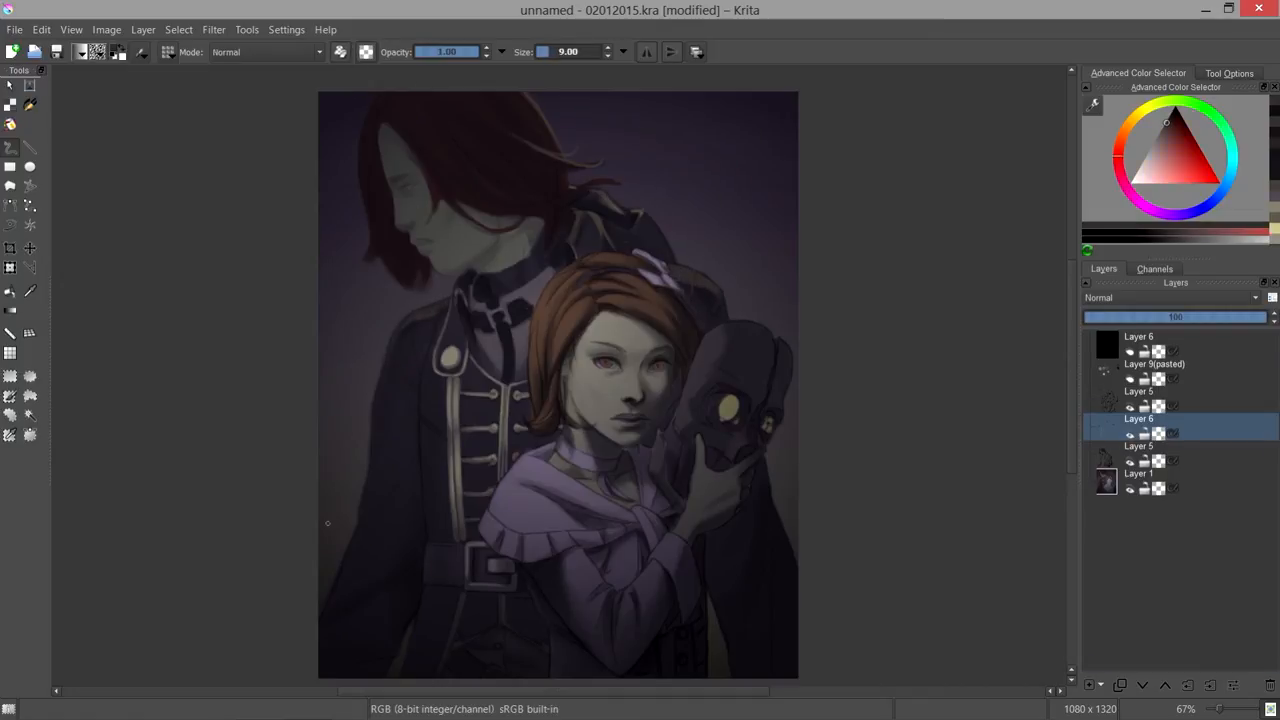
left_click(42, 28)
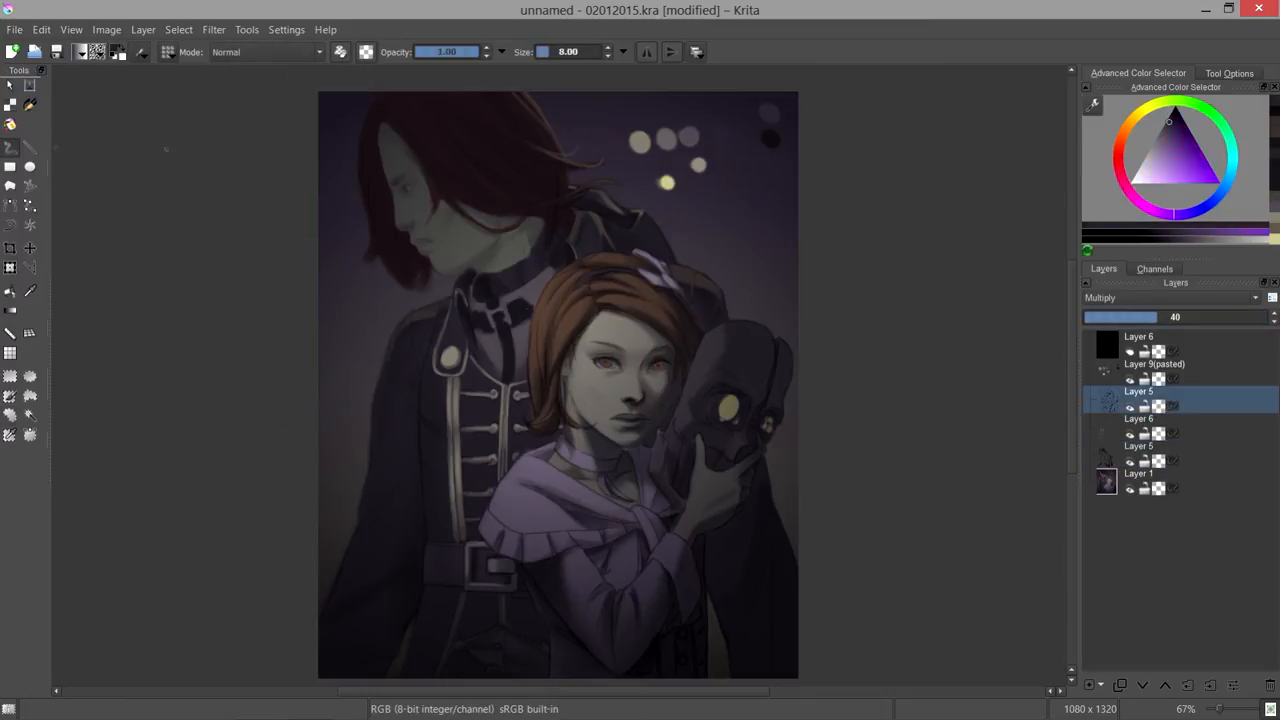
left_click(42, 28)
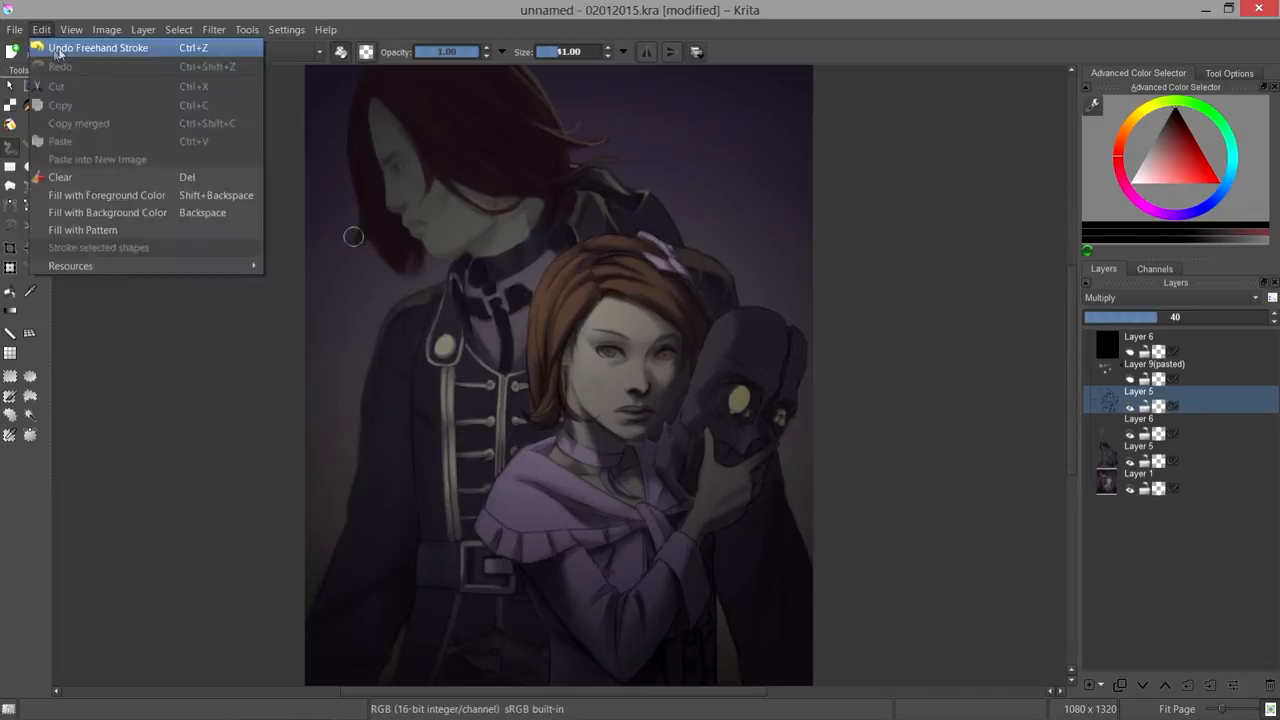
left_click(95, 46)
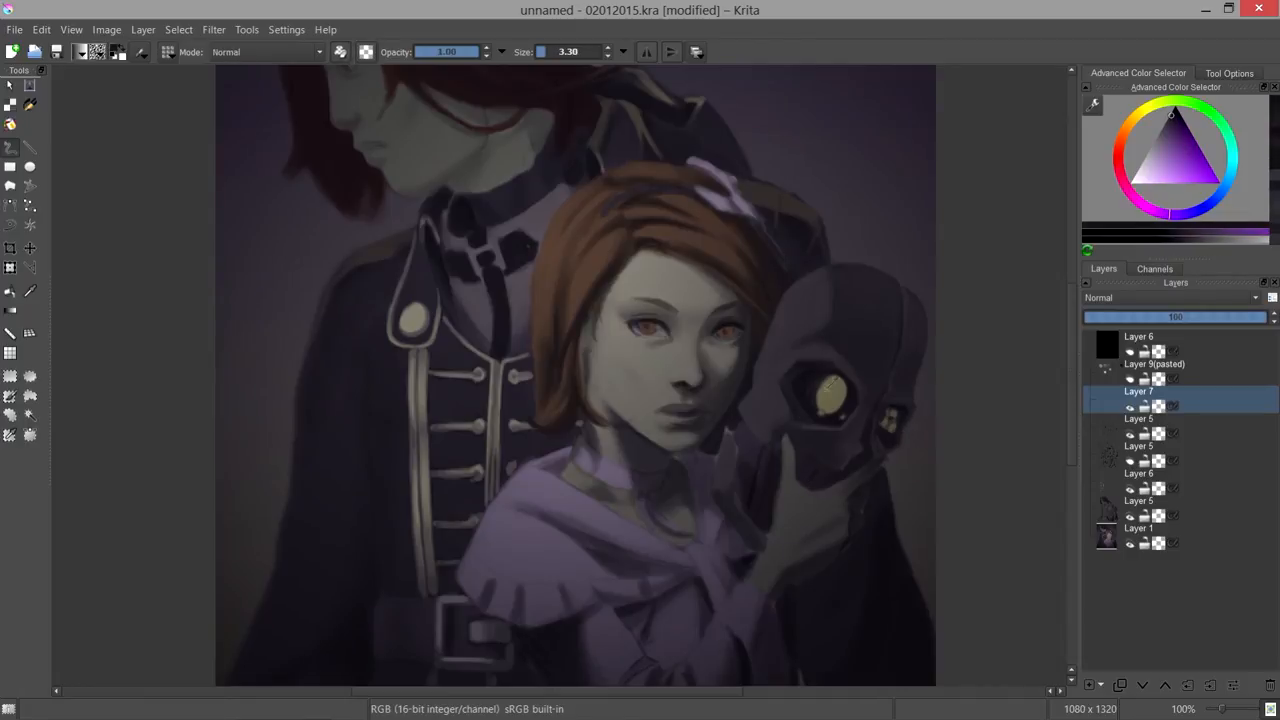
left_click(1137, 118)
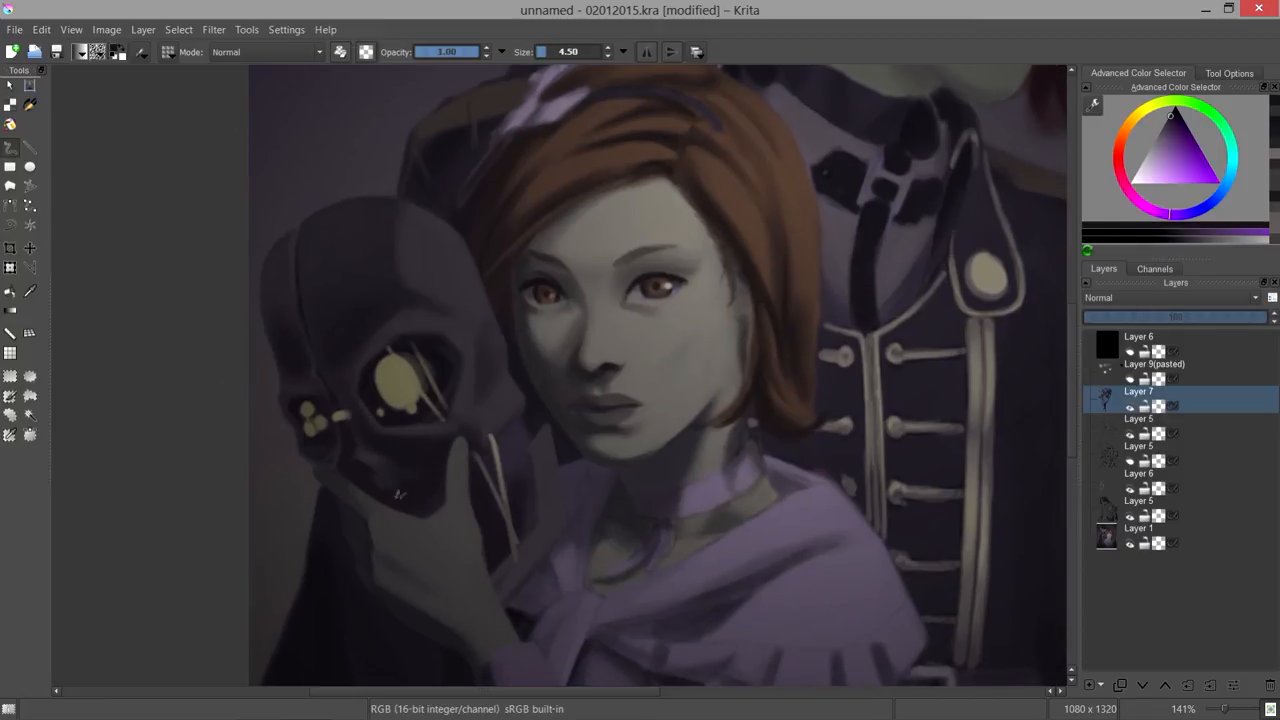
Refine the painting on Layer 7 and pick a muted purple in the Advanced Color Selector.
left_click(42, 28)
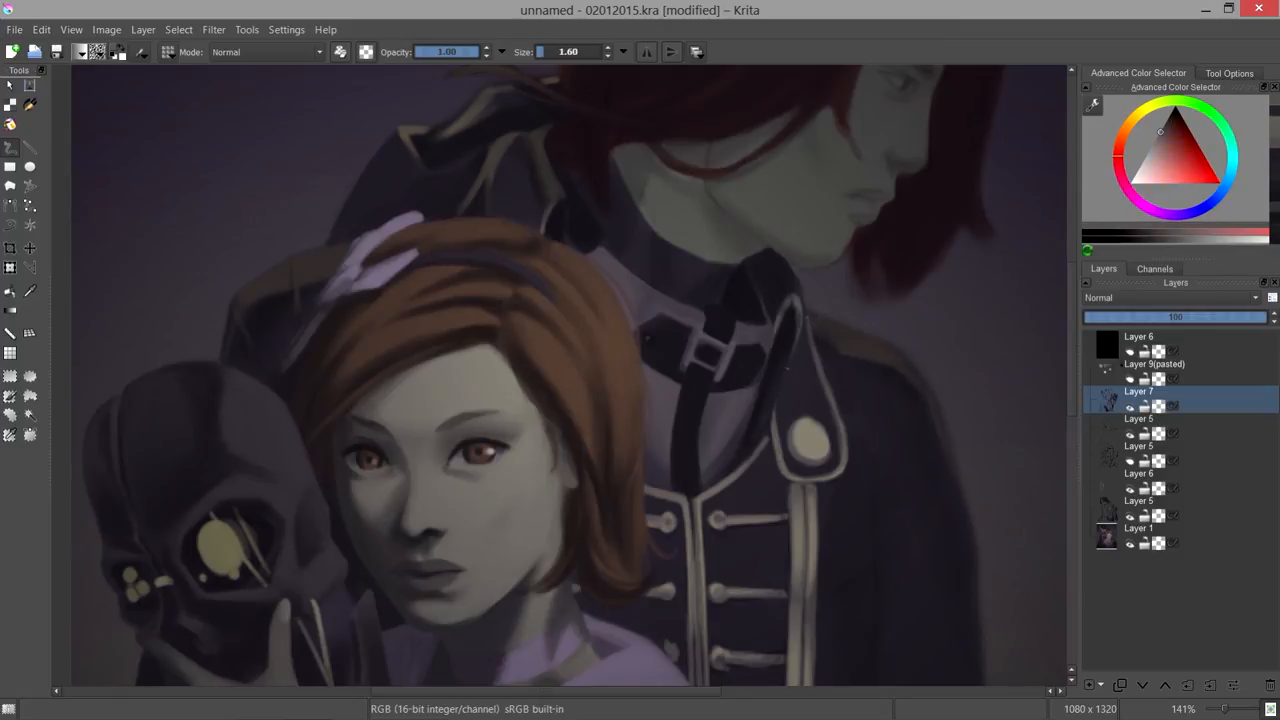
left_click(1160, 135)
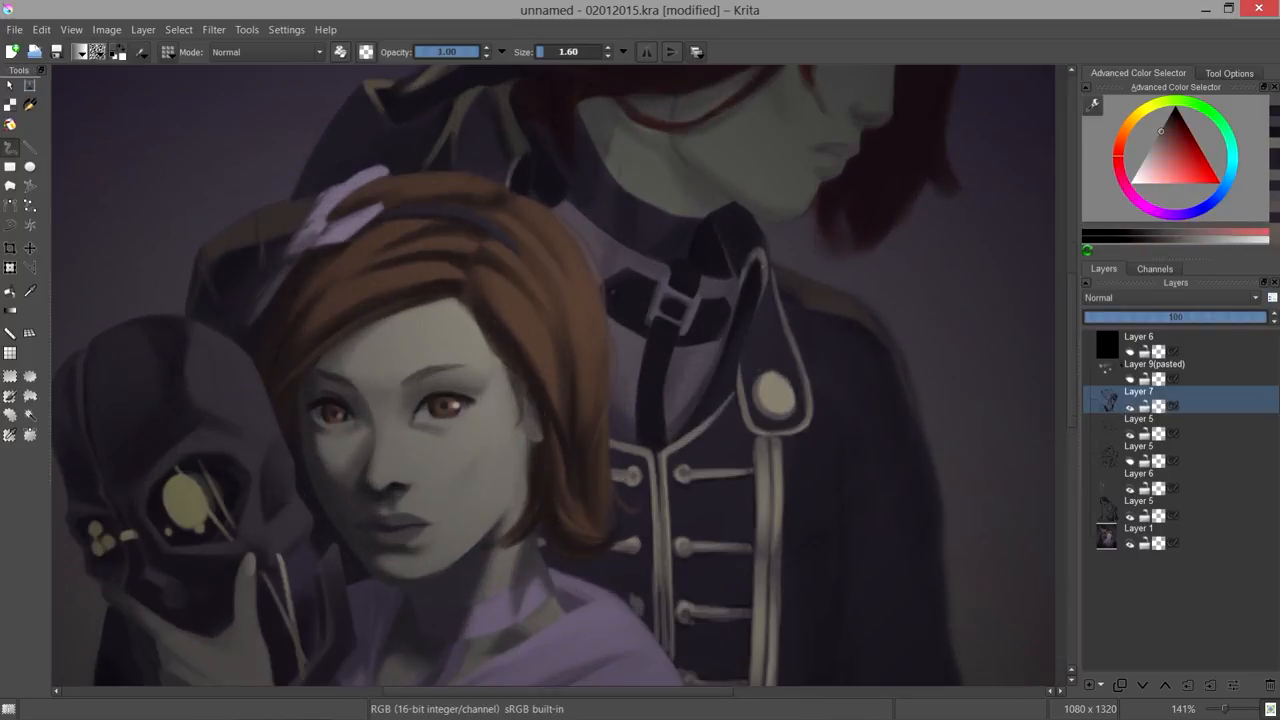
left_click(1169, 121)
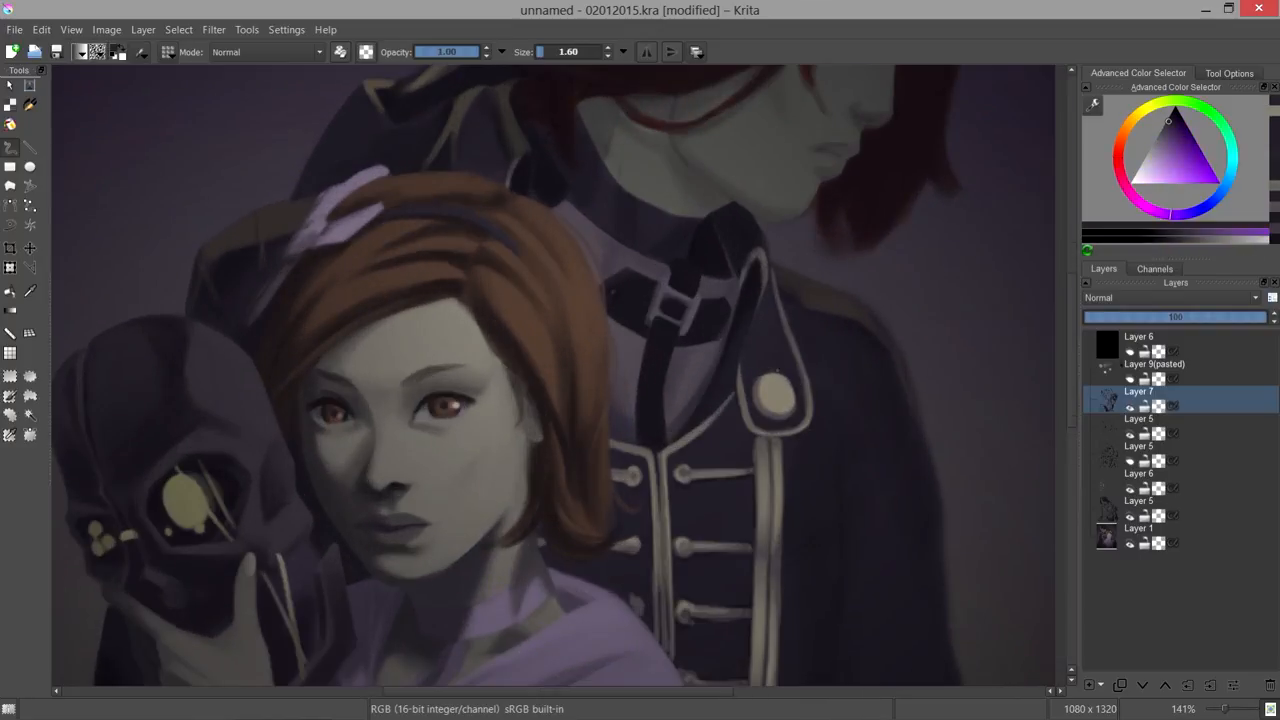